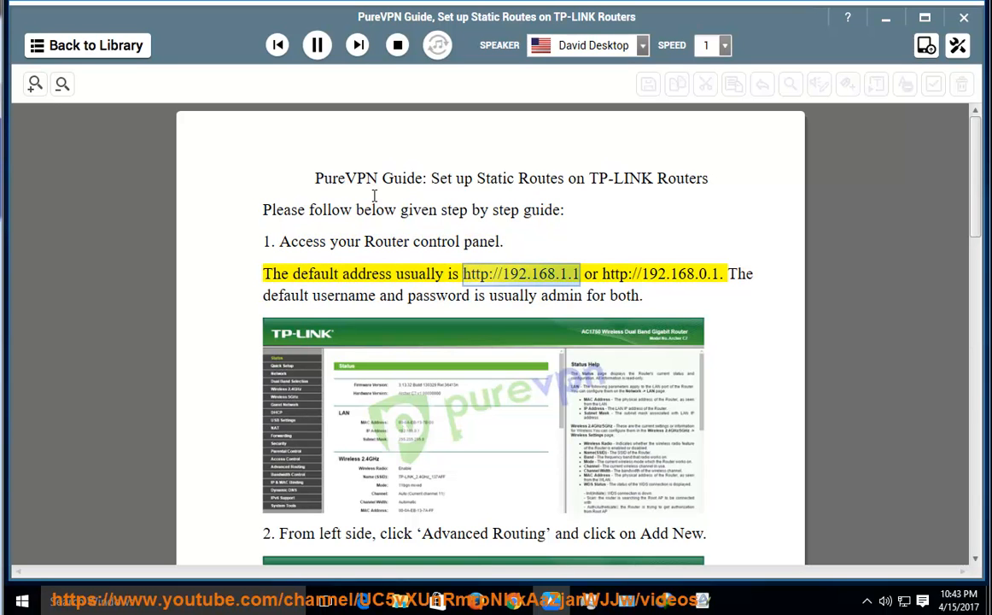
mouse_move(533, 290)
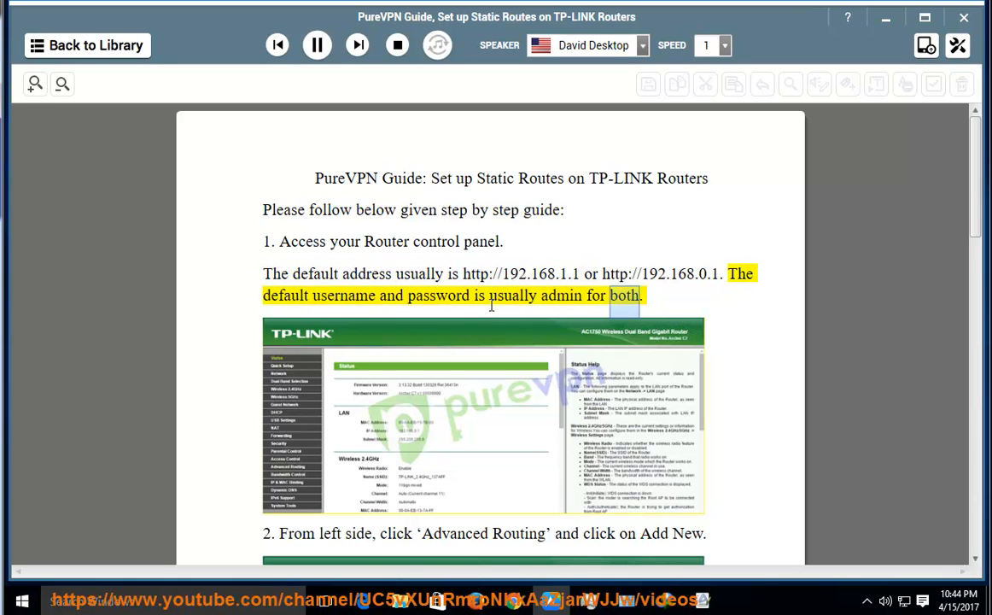
Follow the read-aloud highlighting down through steps 1 to 3 of the static-routes guide.
scroll(down, 3)
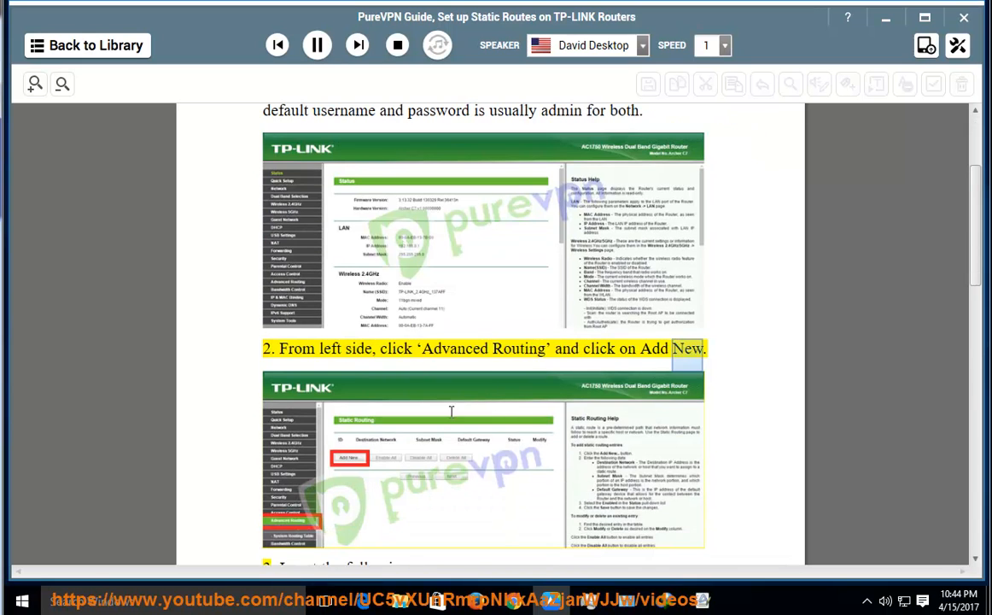
scroll(down, 3)
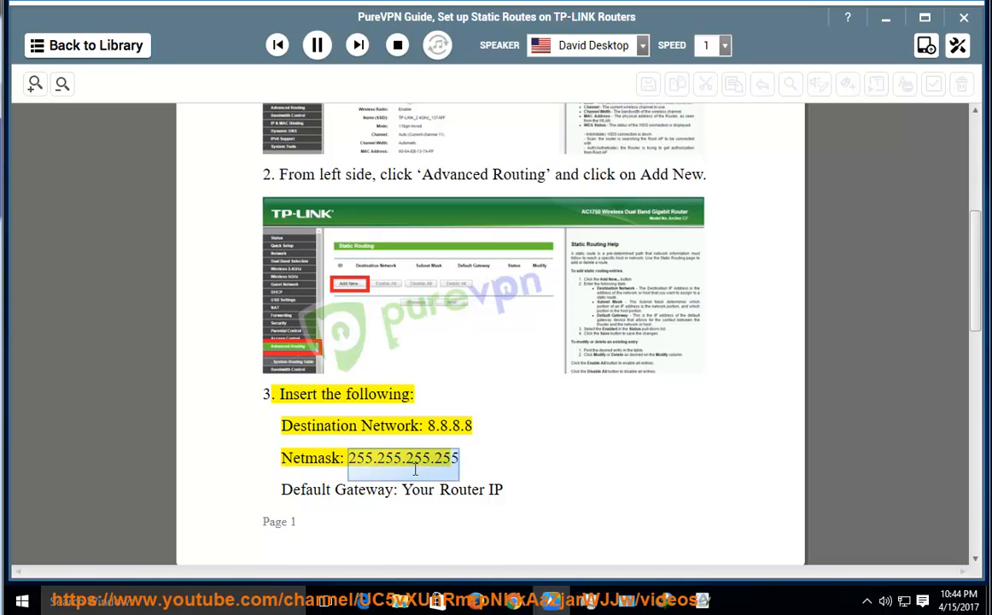
mouse_move(430, 461)
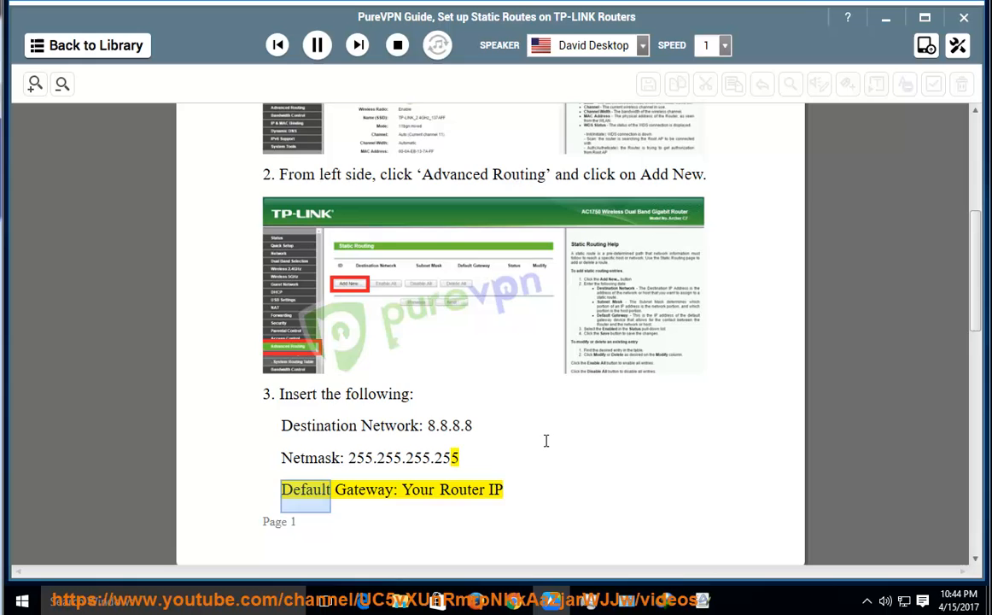
Continue the read-aloud onto page 2 through 'Click Save' and step 4's repeated route values.
scroll(down, 3)
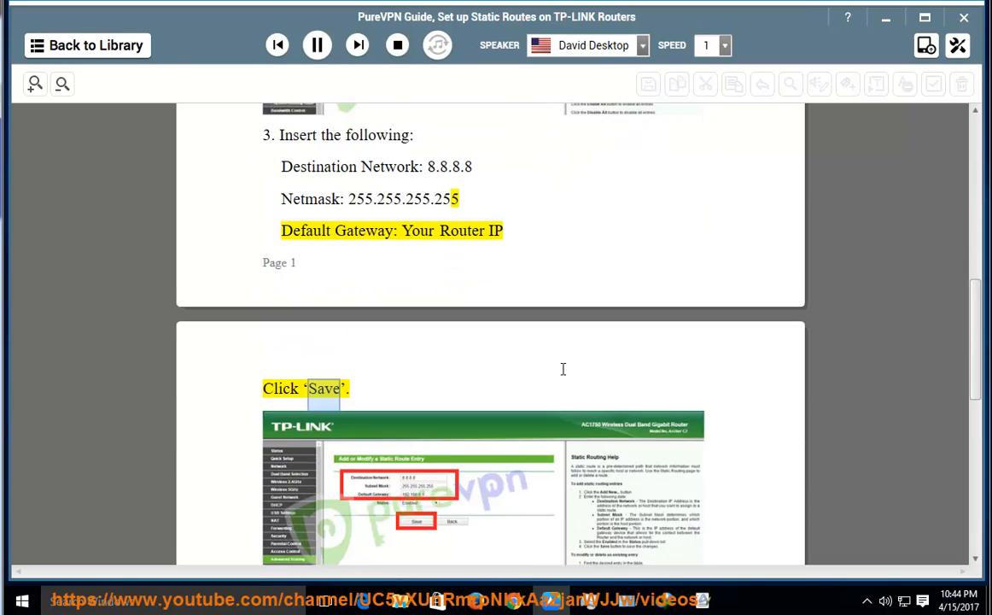
scroll(down, 3)
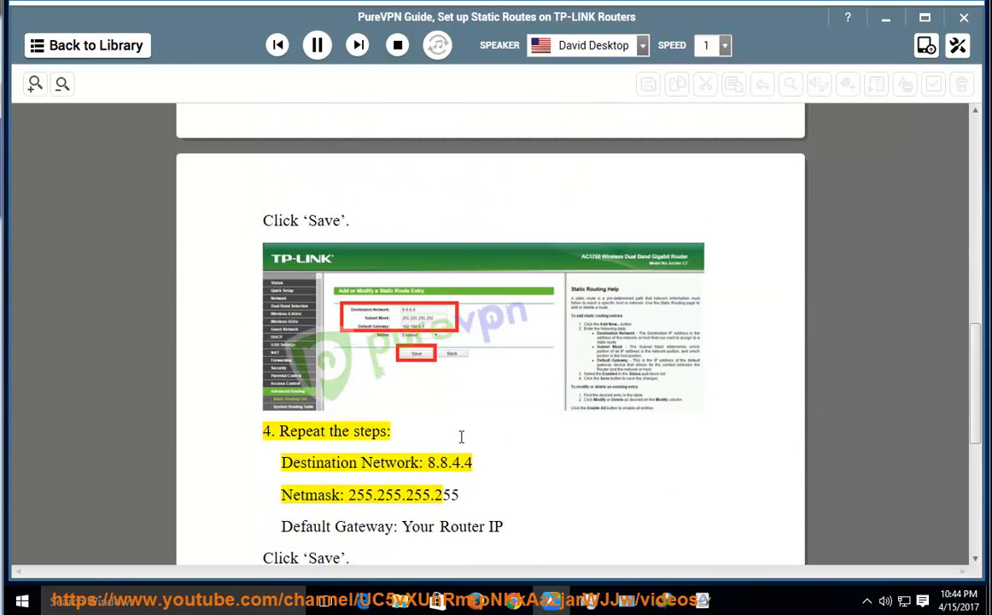
double_click(389, 461)
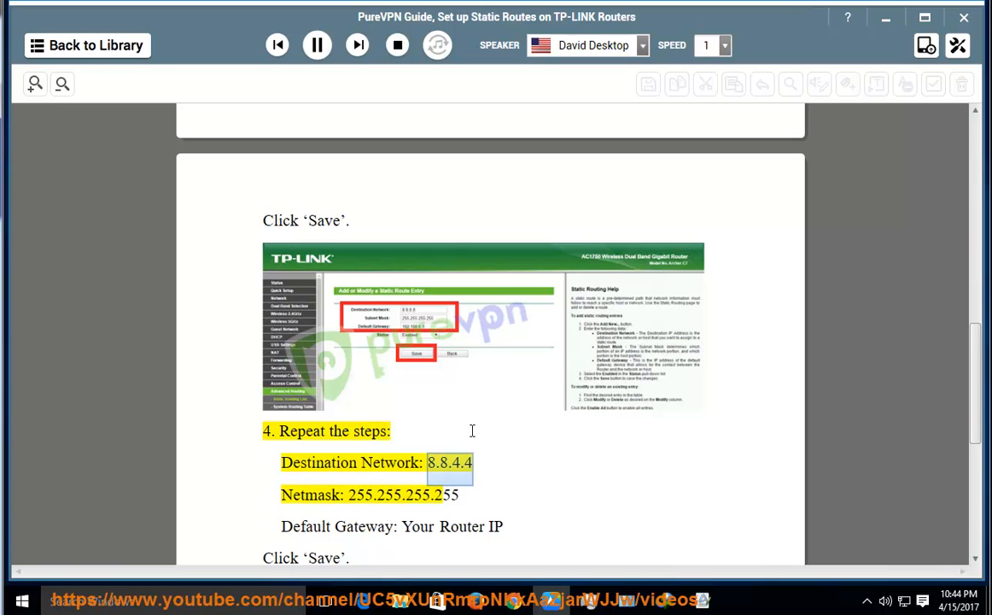
double_click(403, 495)
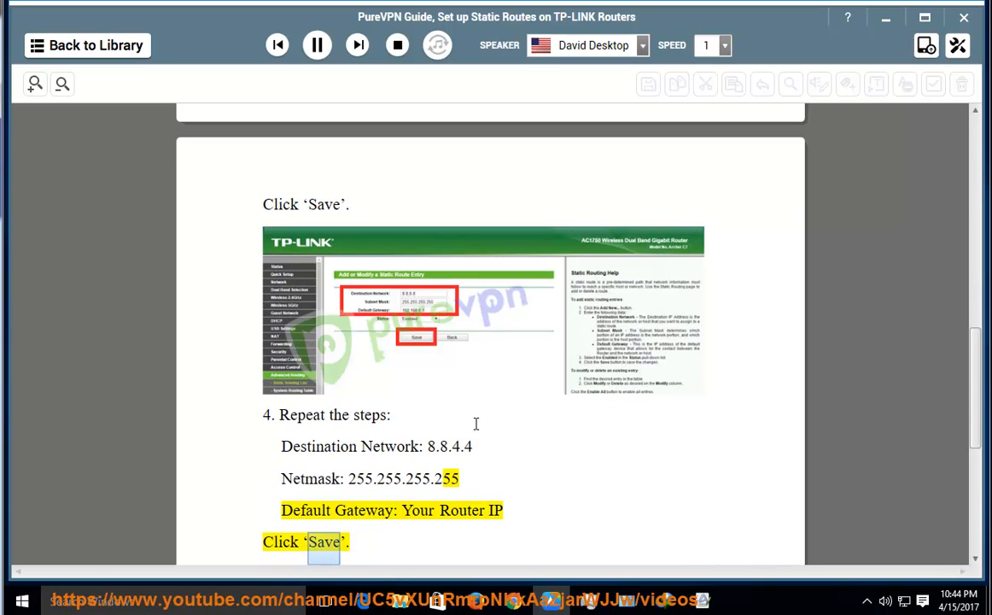
Let step 5's Windows instruction be read aloud, then pause the reading there.
scroll(up, 3)
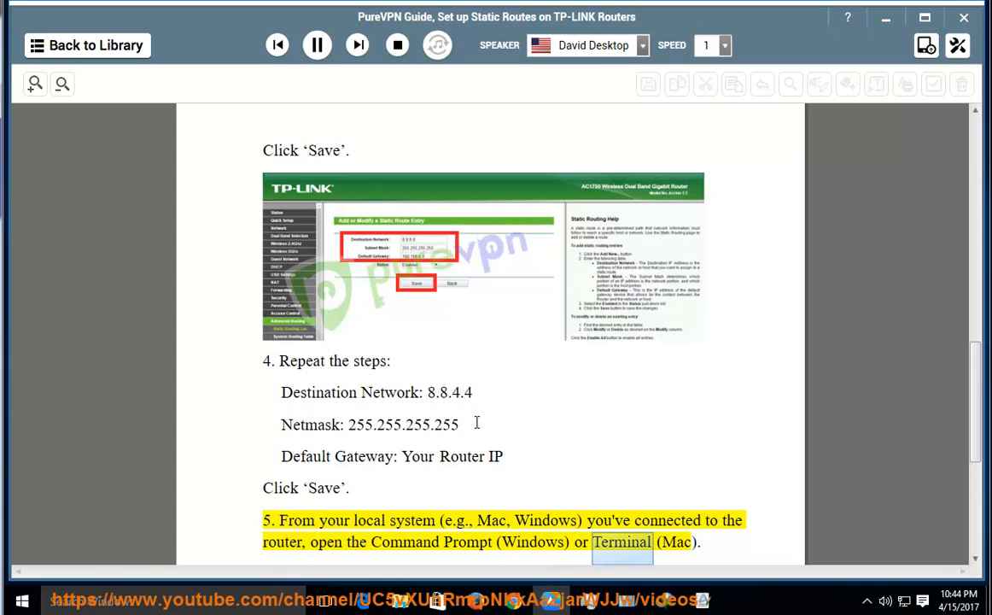
scroll(down, 3)
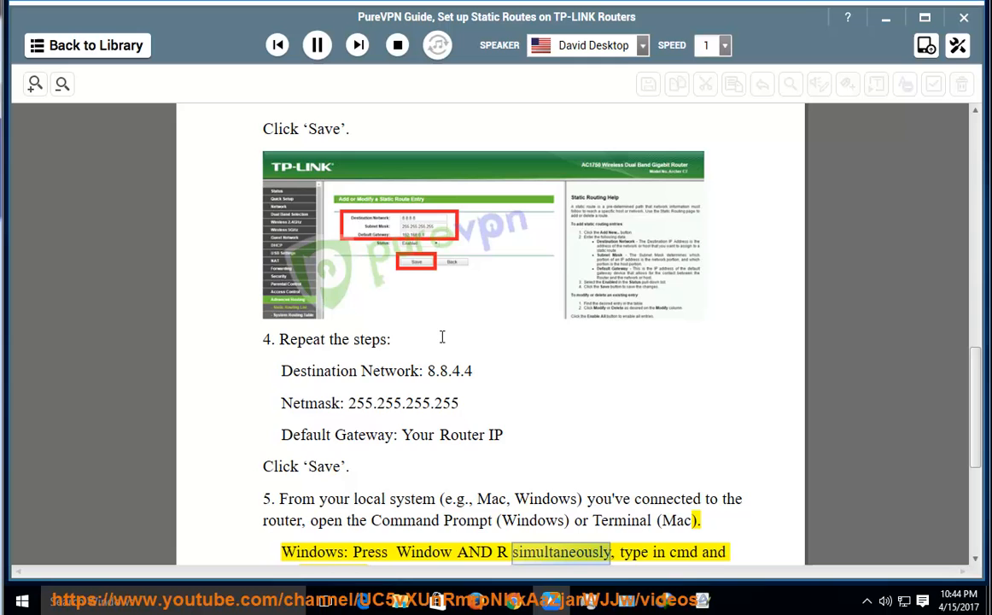
scroll(down, 3)
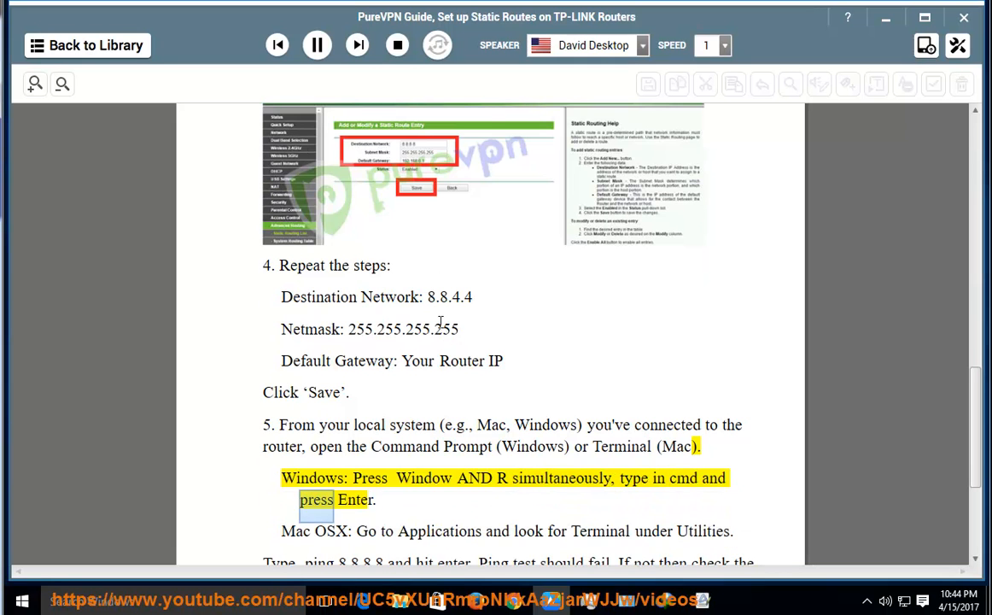
click(316, 44)
text(CM)
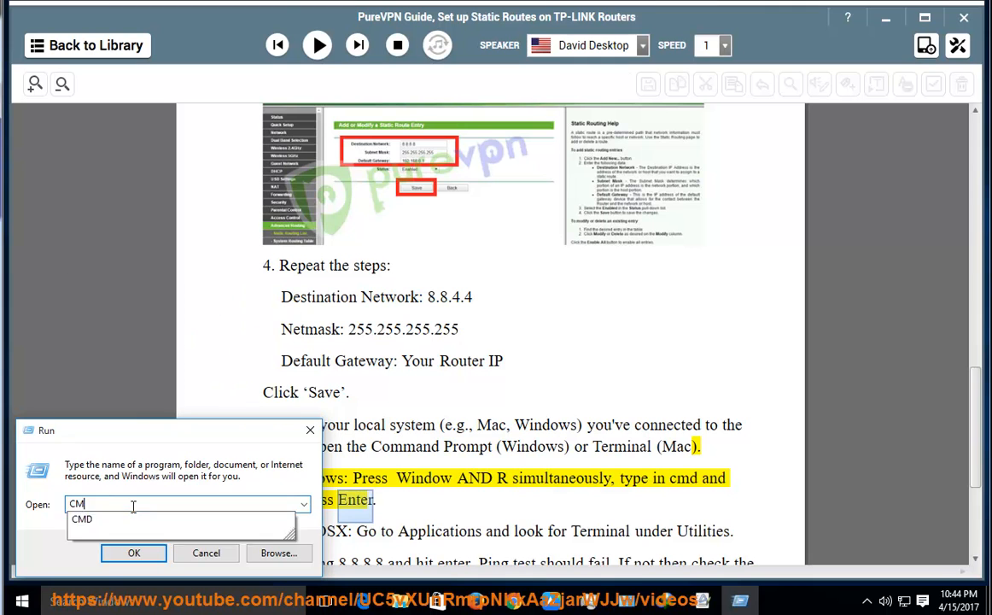
Launch a Command Prompt window and minimize it for later.
click(133, 554)
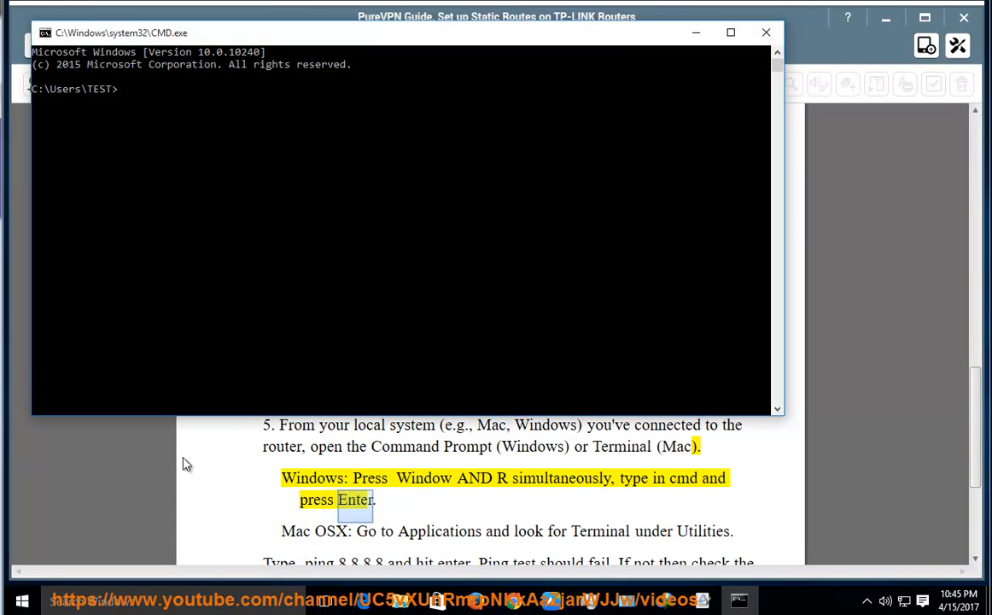
click(765, 32)
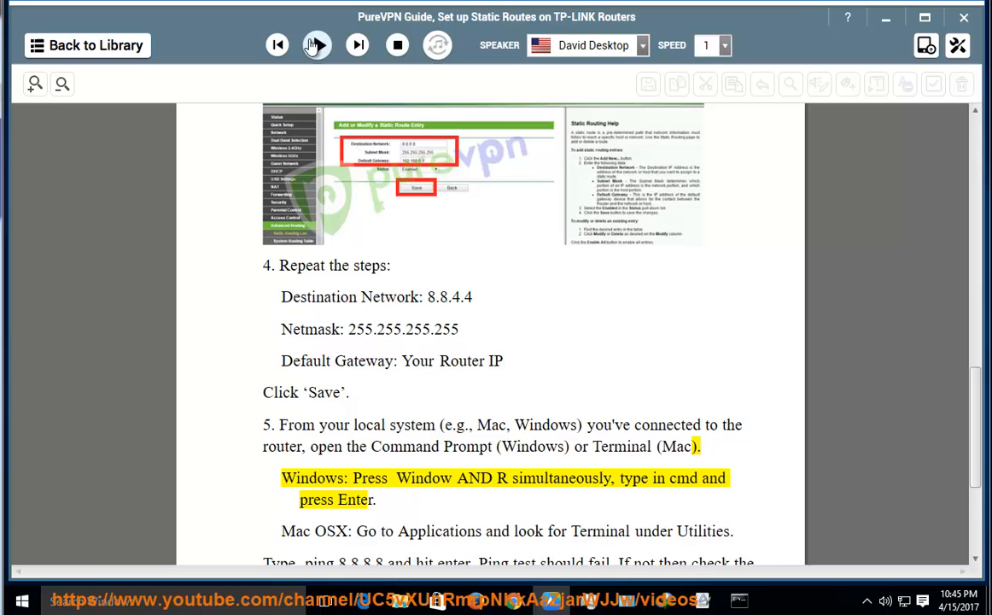
Resume reading through the Mac OSX line to 'Type ping 8.8.8.8', then restore the Command Prompt.
click(316, 44)
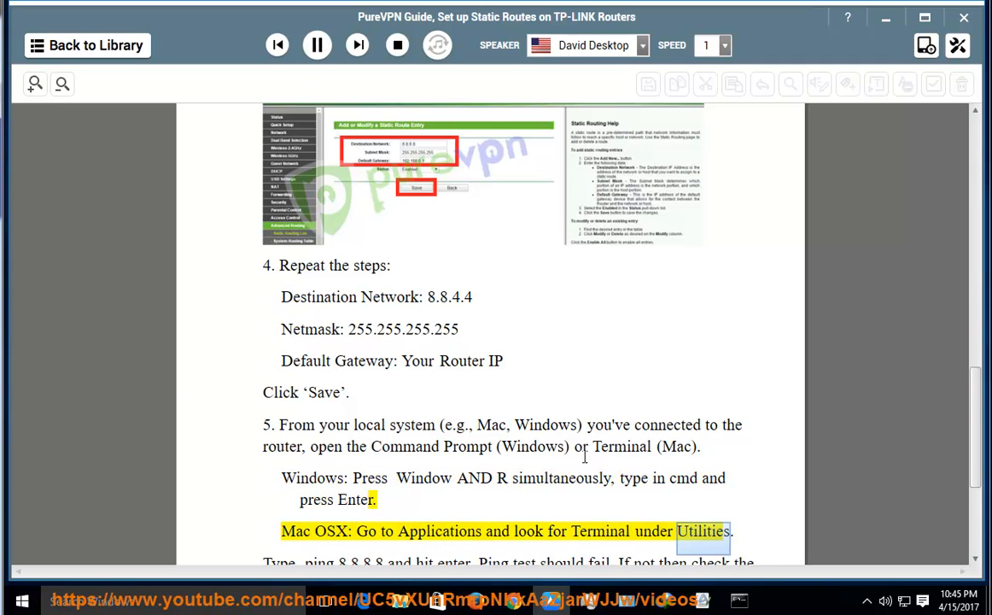
scroll(down, 3)
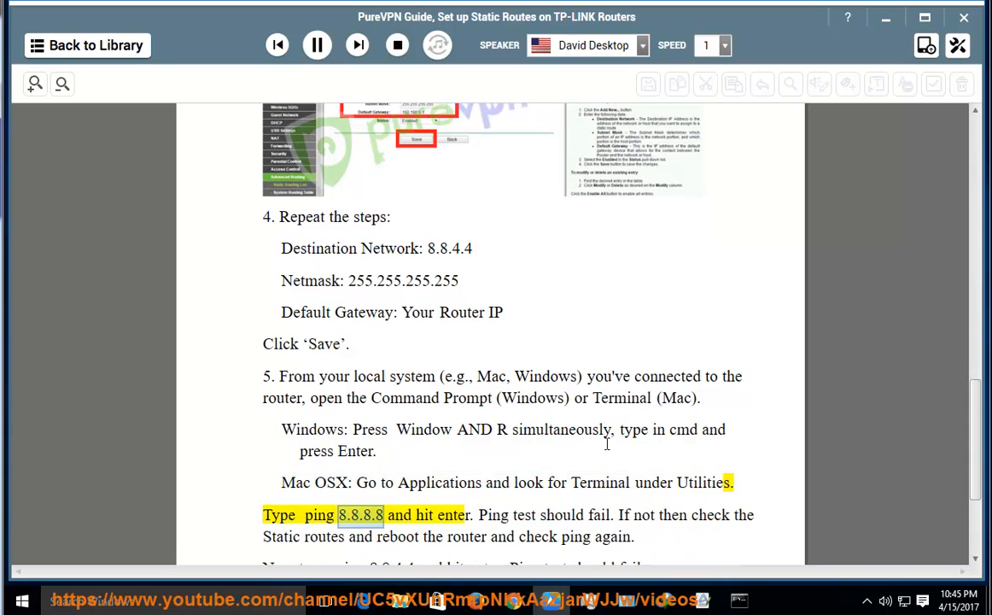
click(316, 45)
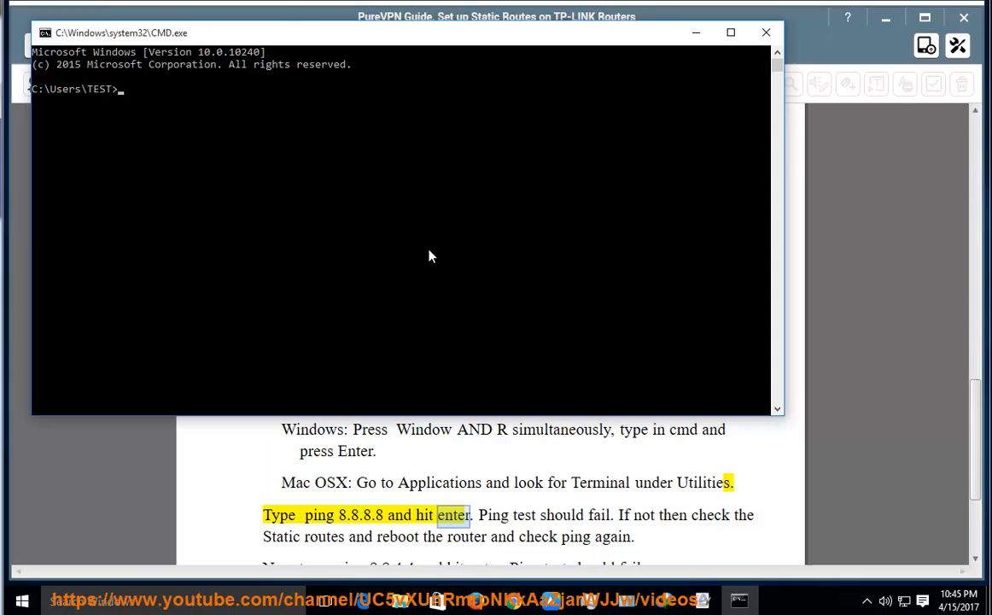
Enter 'PING 8.8.8.8' at the prompt without running it, then minimize the Command Prompt.
text(PING)
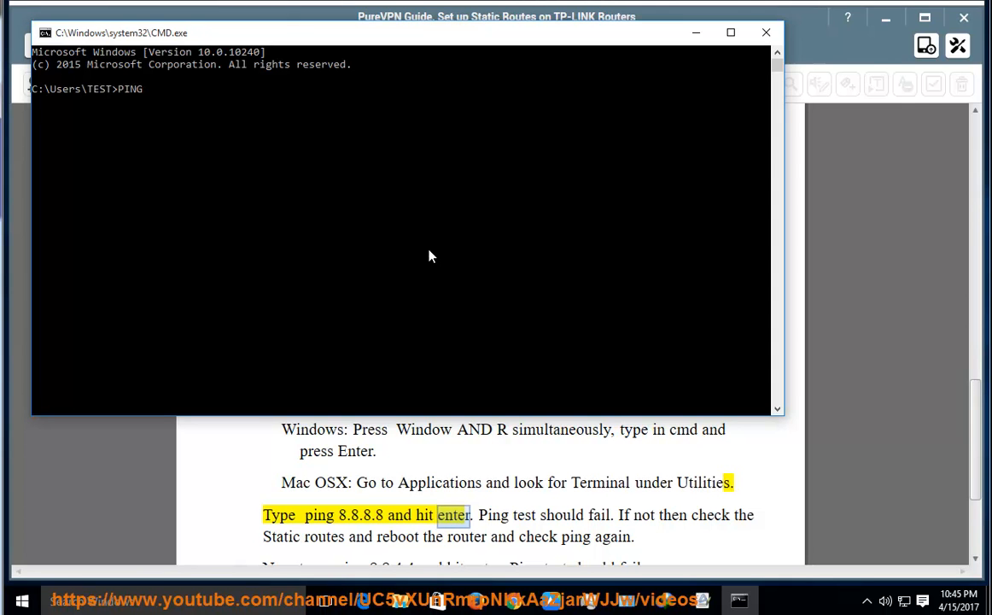
text(8.8.8.)
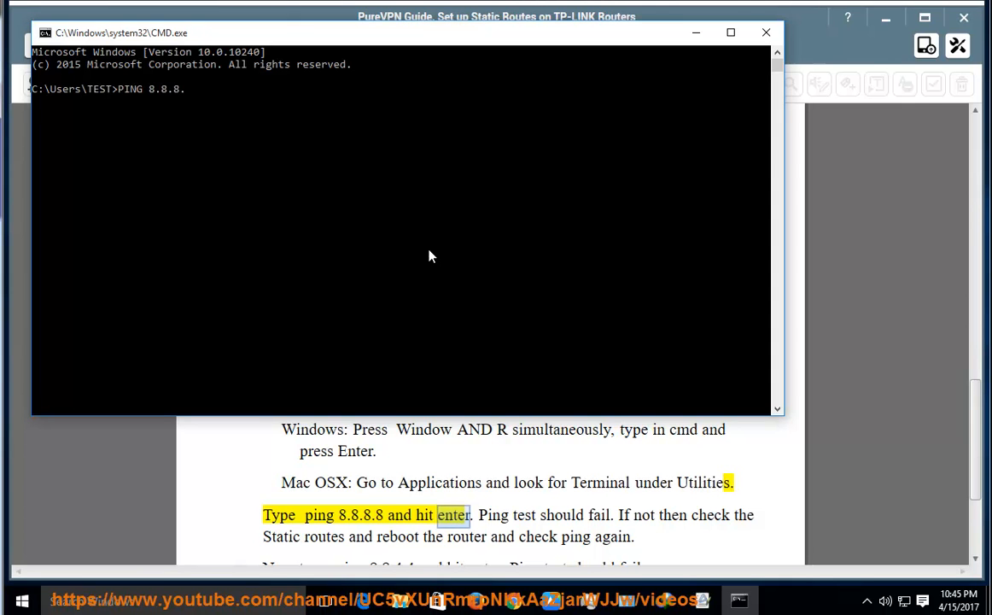
text(PRESS ENTER NOW...)
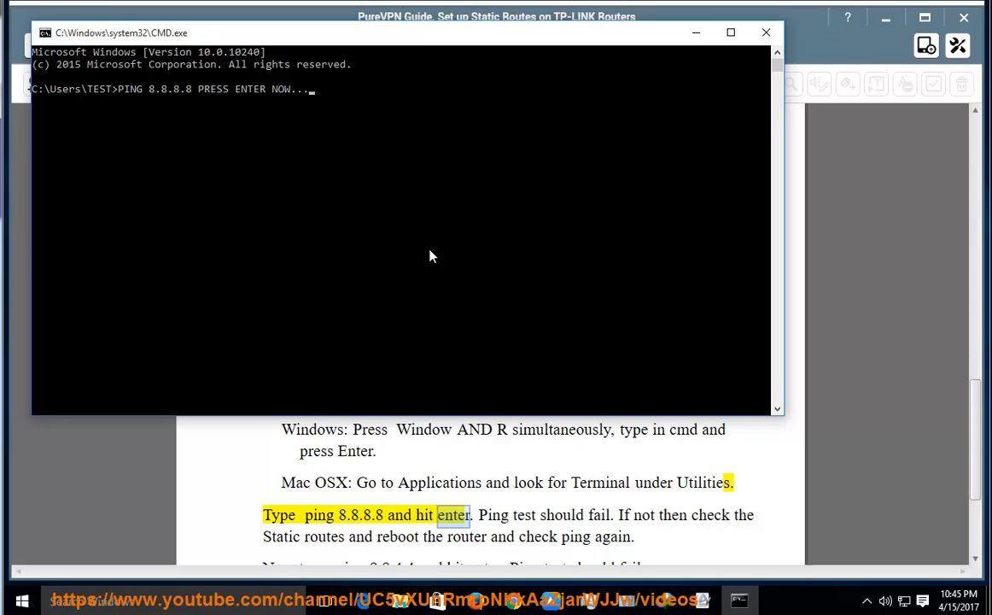
click(765, 32)
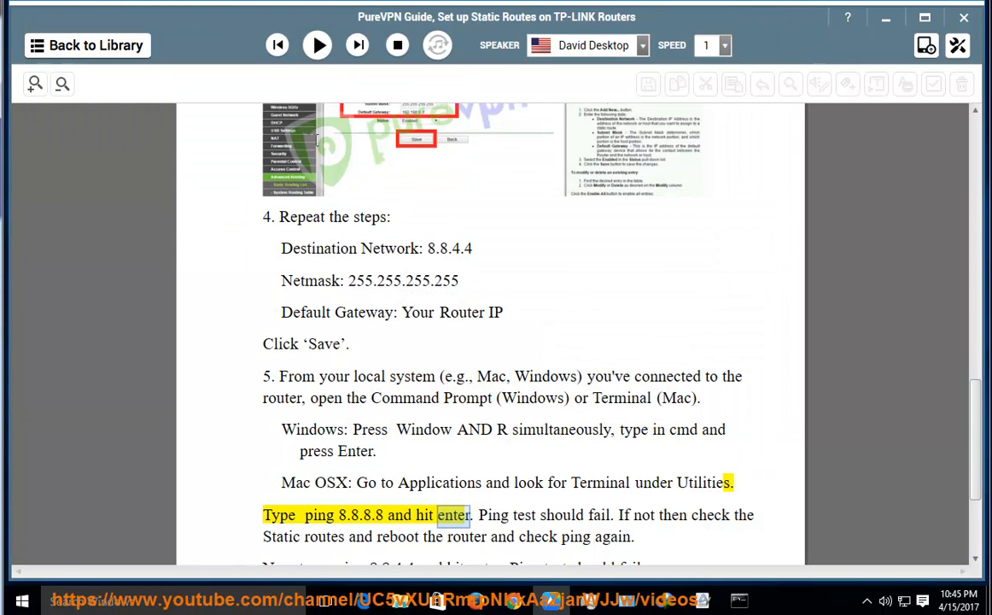
Resume reading through the 8.8.4.4 ping and step 6, pausing briefly, to the closing feedback line.
click(316, 44)
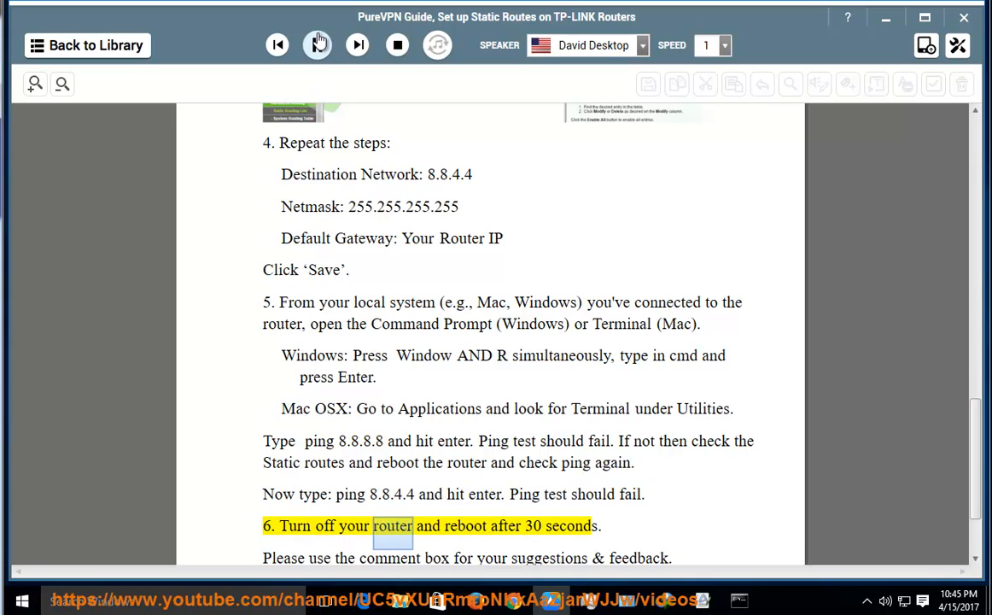
click(316, 45)
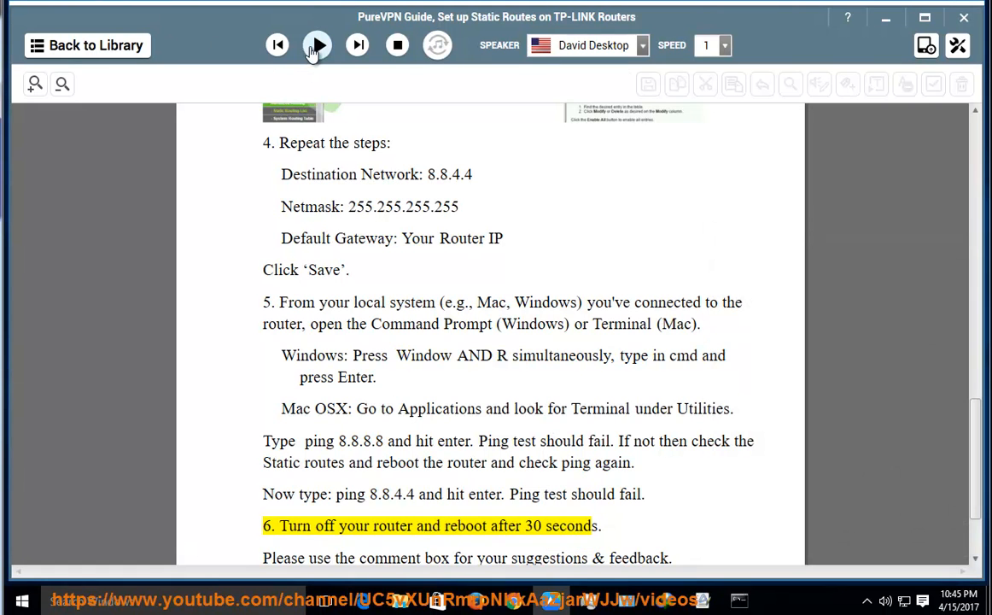
click(316, 45)
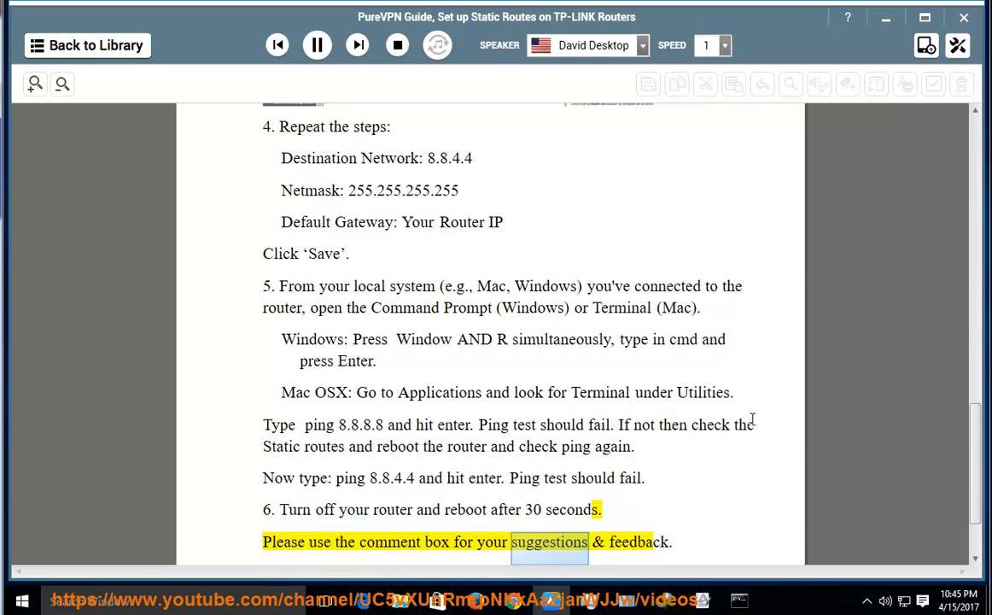